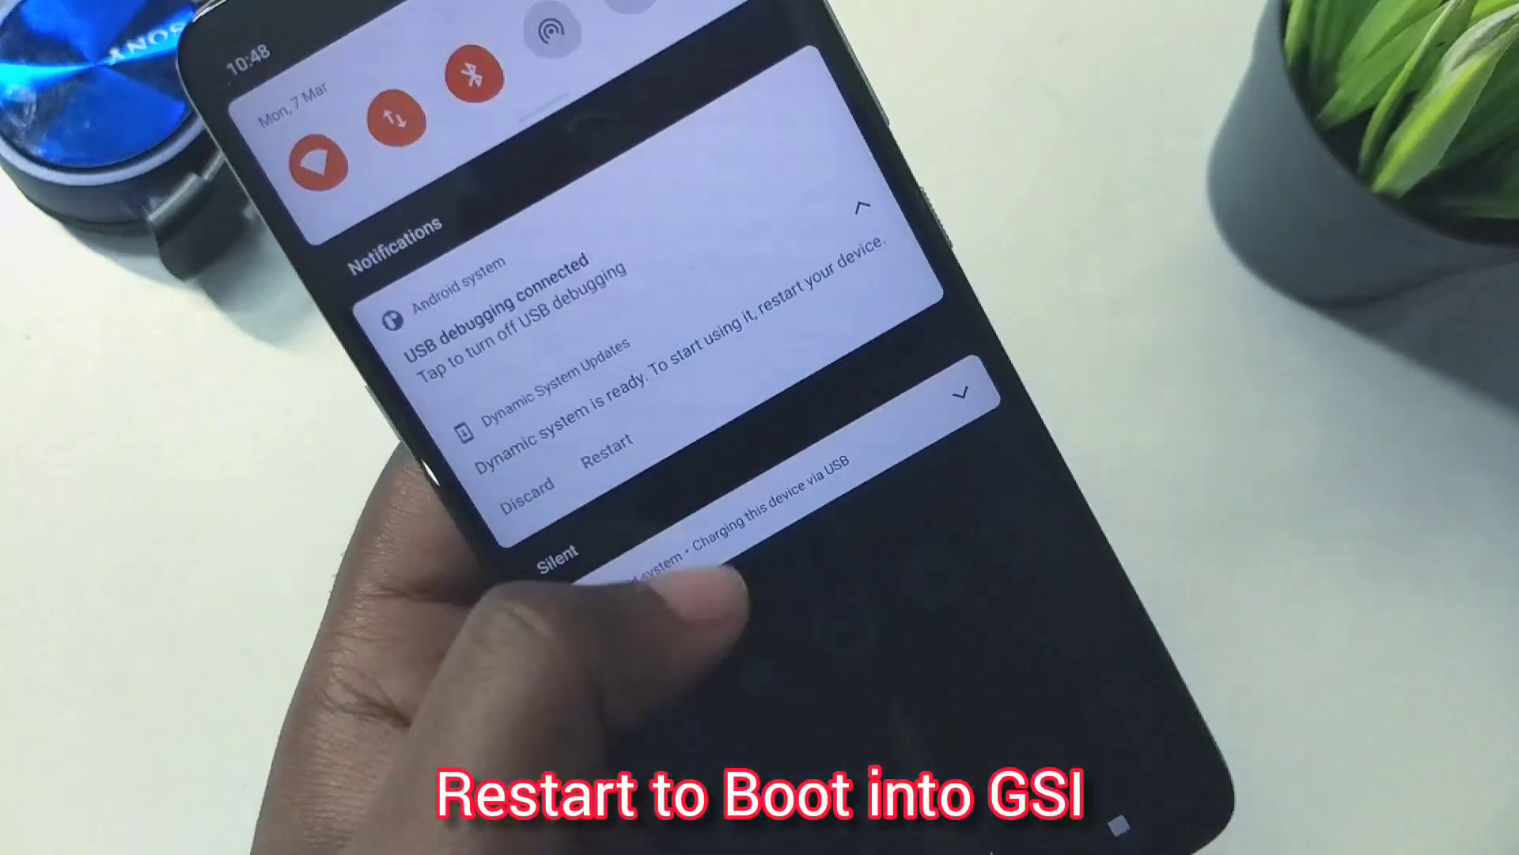
# Step: Restart into the ready dynamic system from the Dynamic System Updates notification
pyautogui.click(604, 446)
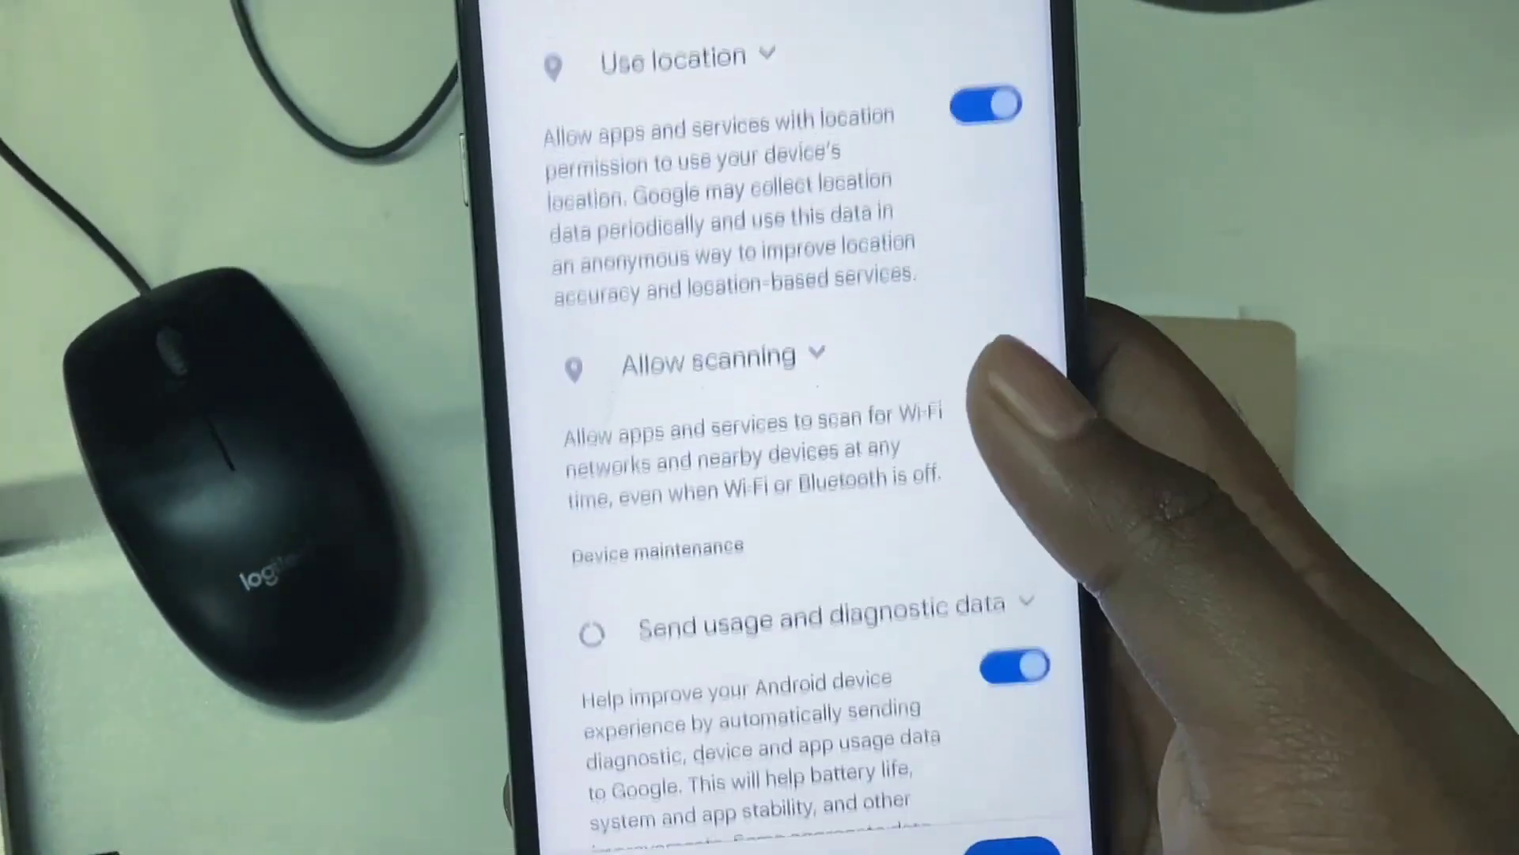
# Step: Accept the Google services screen and skip the gesture navigation tutorial to finish setup
pyautogui.scroll(-3)
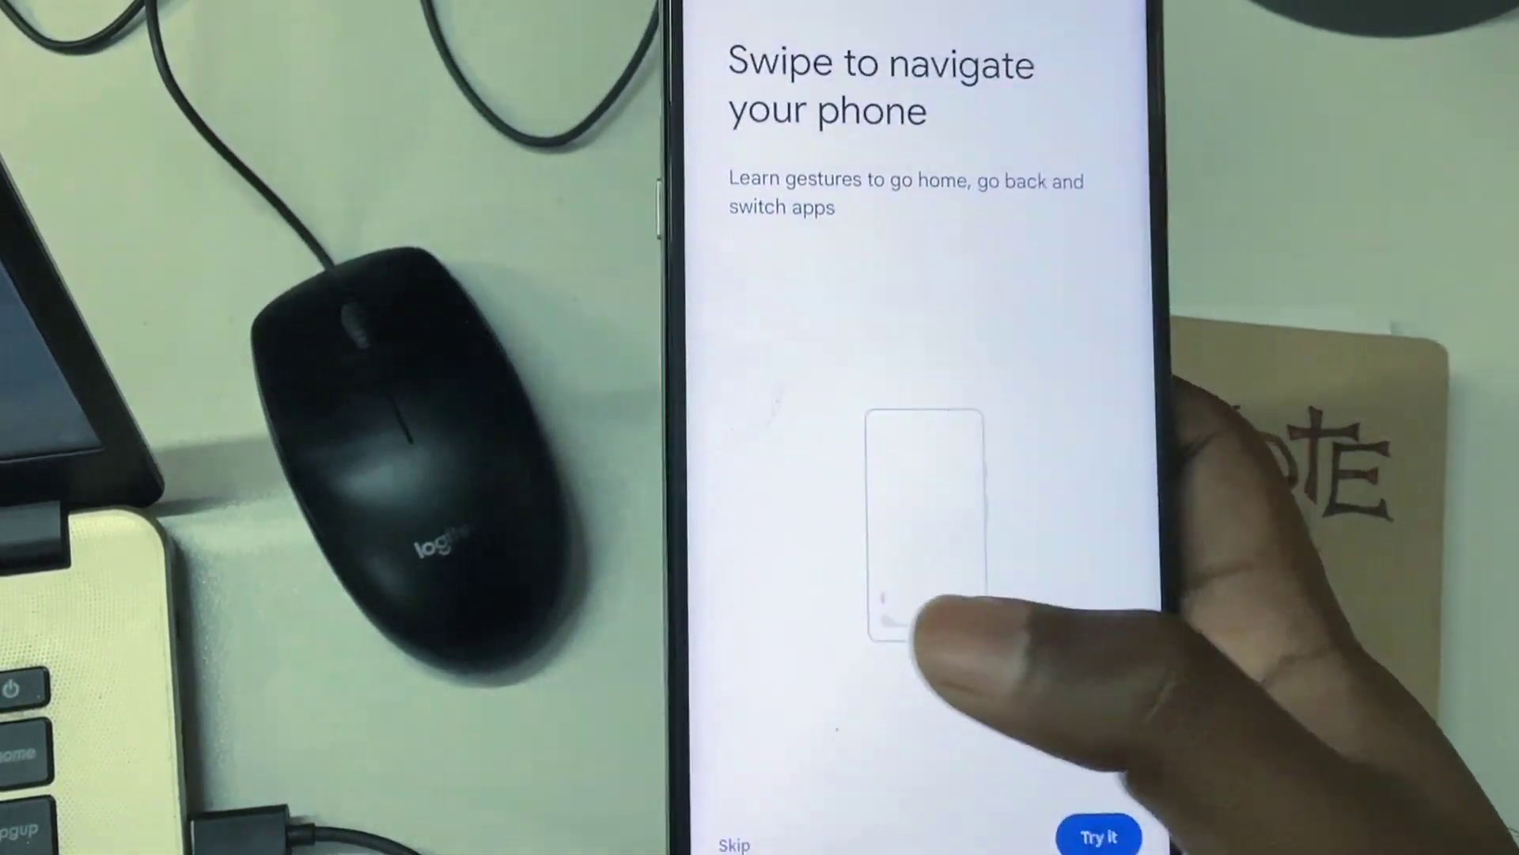
pyautogui.click(1098, 835)
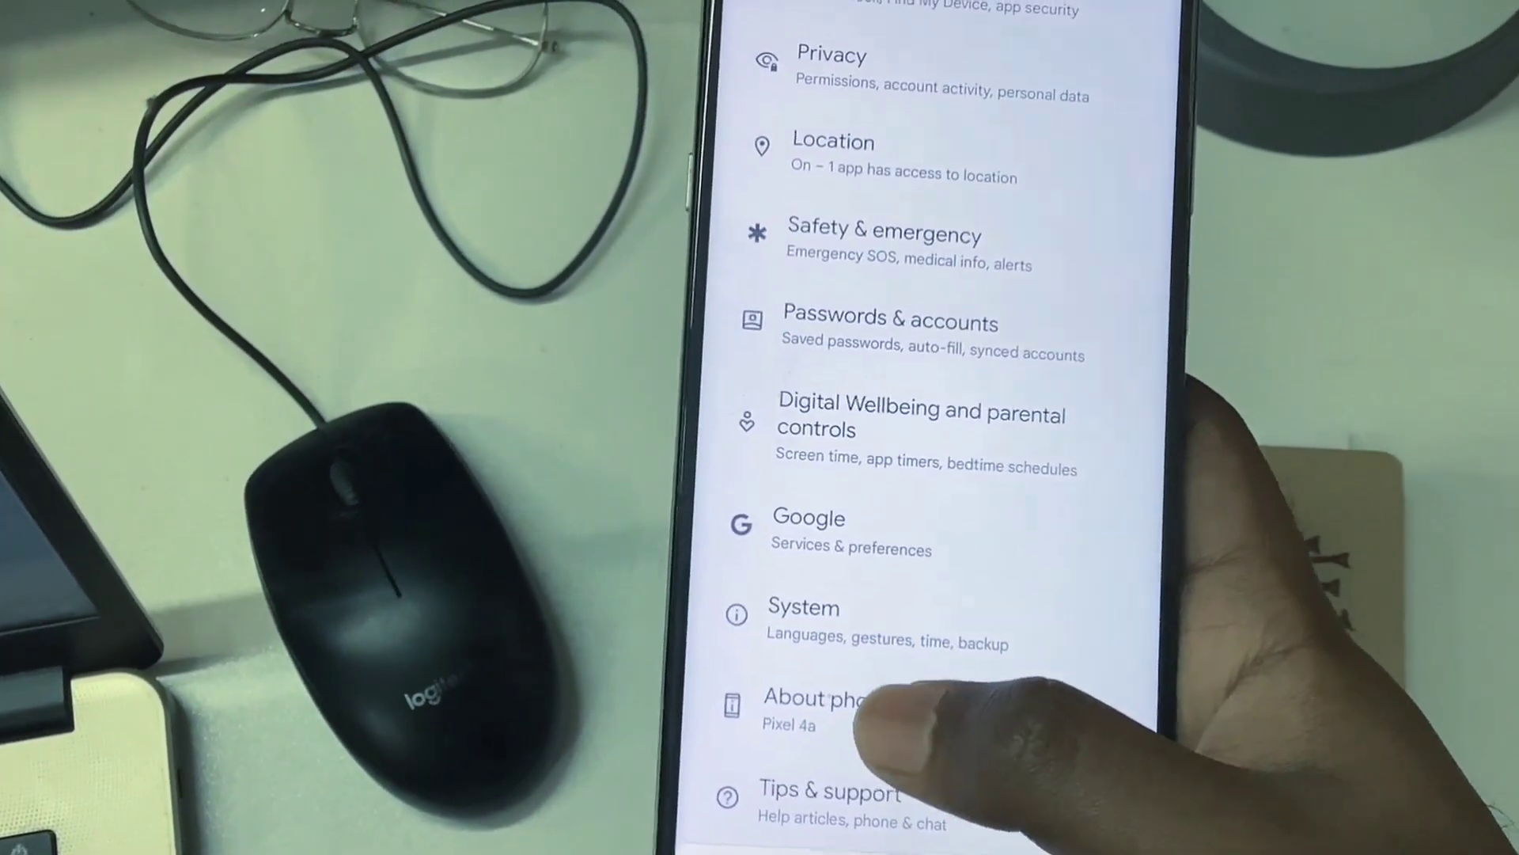
# Step: View the phone's device information on the About phone page
pyautogui.click(814, 698)
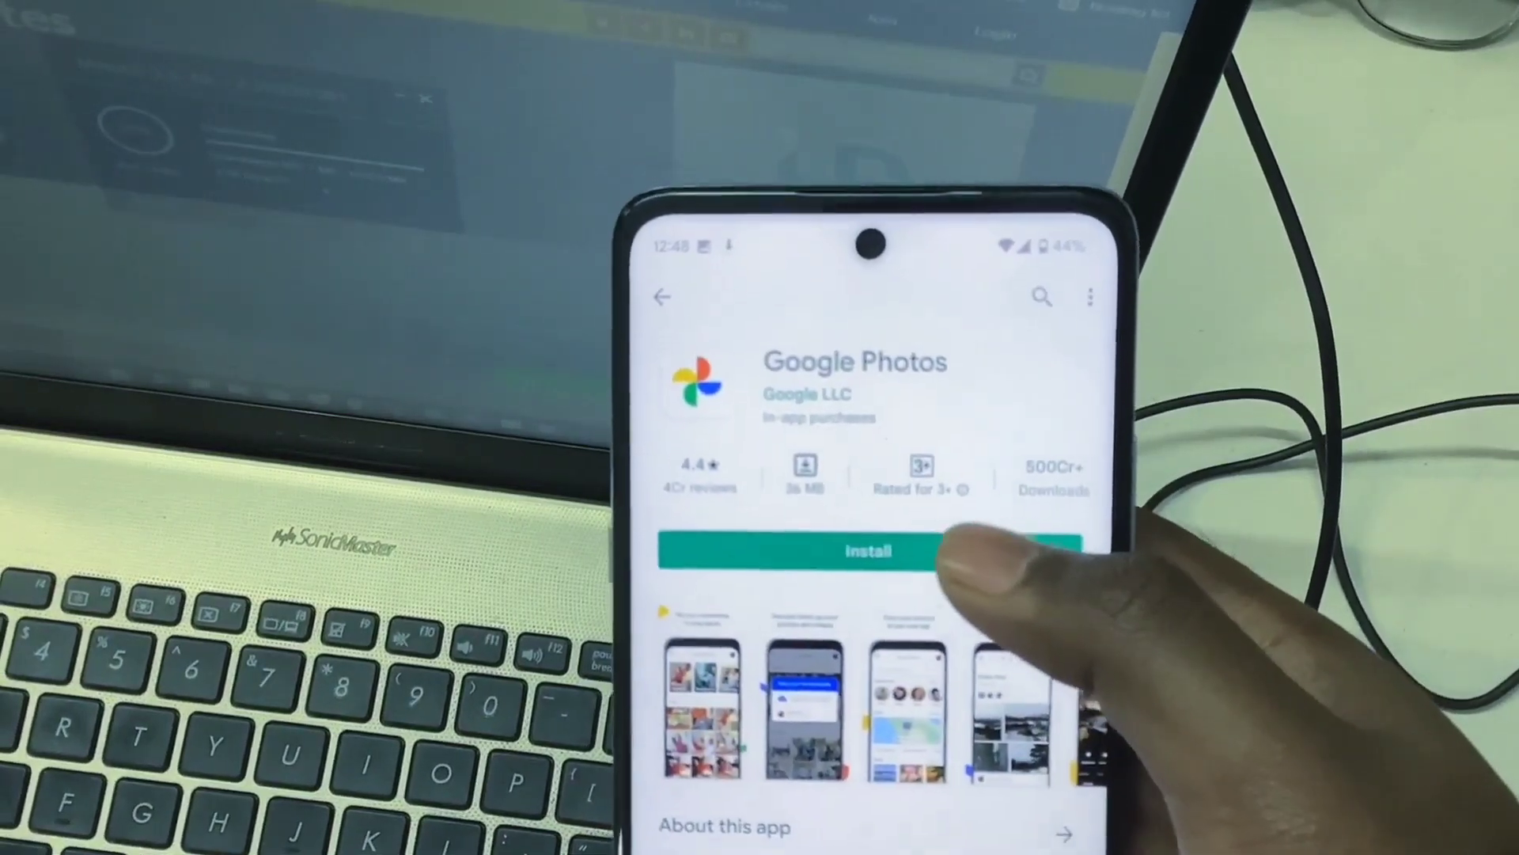
# Step: Start installing Google Photos from its Play Store listing
pyautogui.click(839, 551)
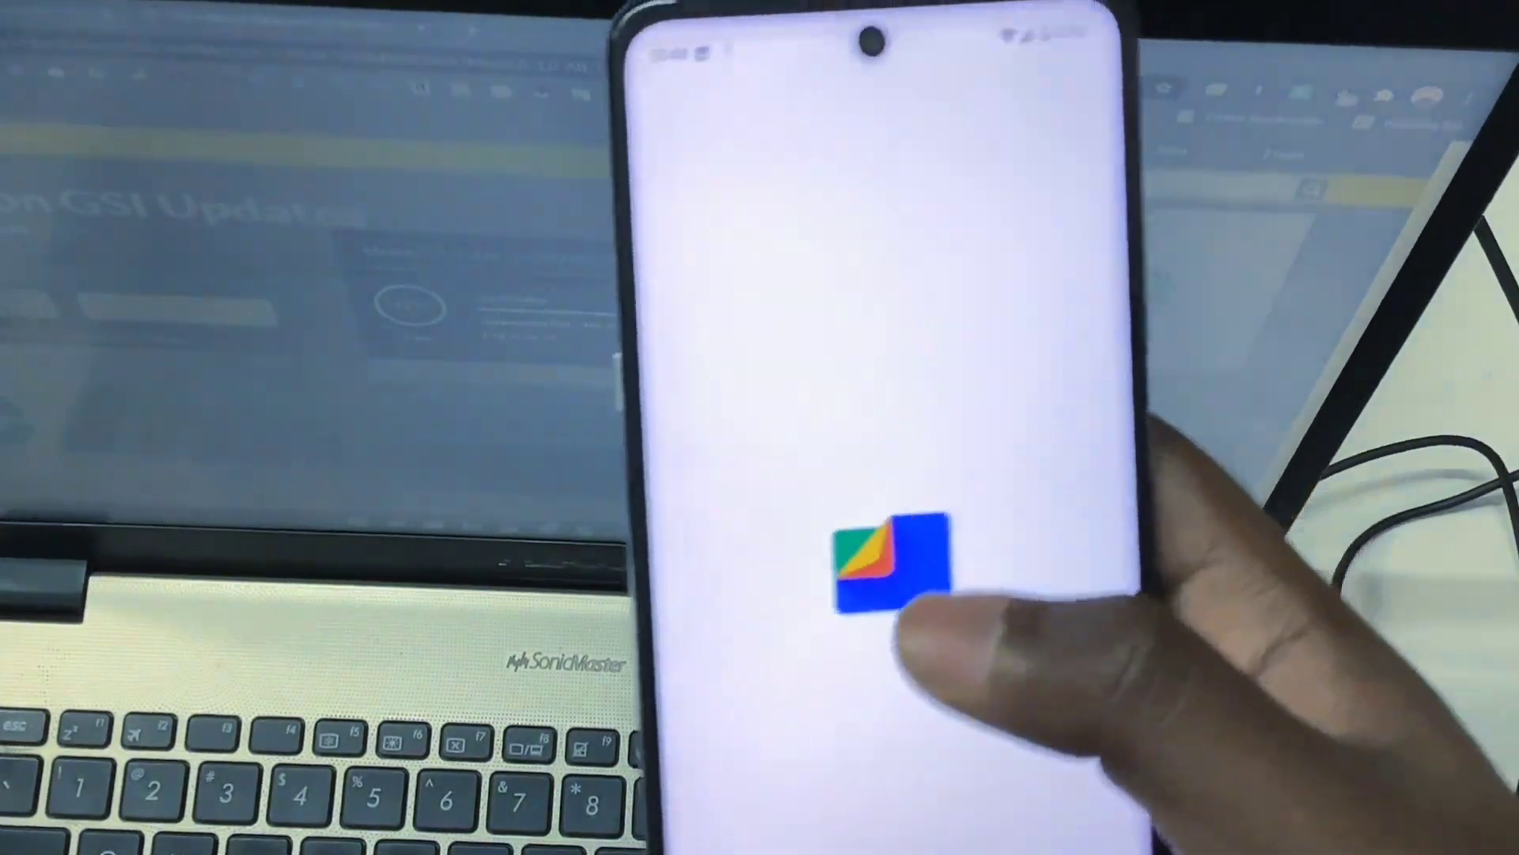
# Step: Browse the storage categories such as Downloads, Images and Videos in Files by Google
pyautogui.click(881, 553)
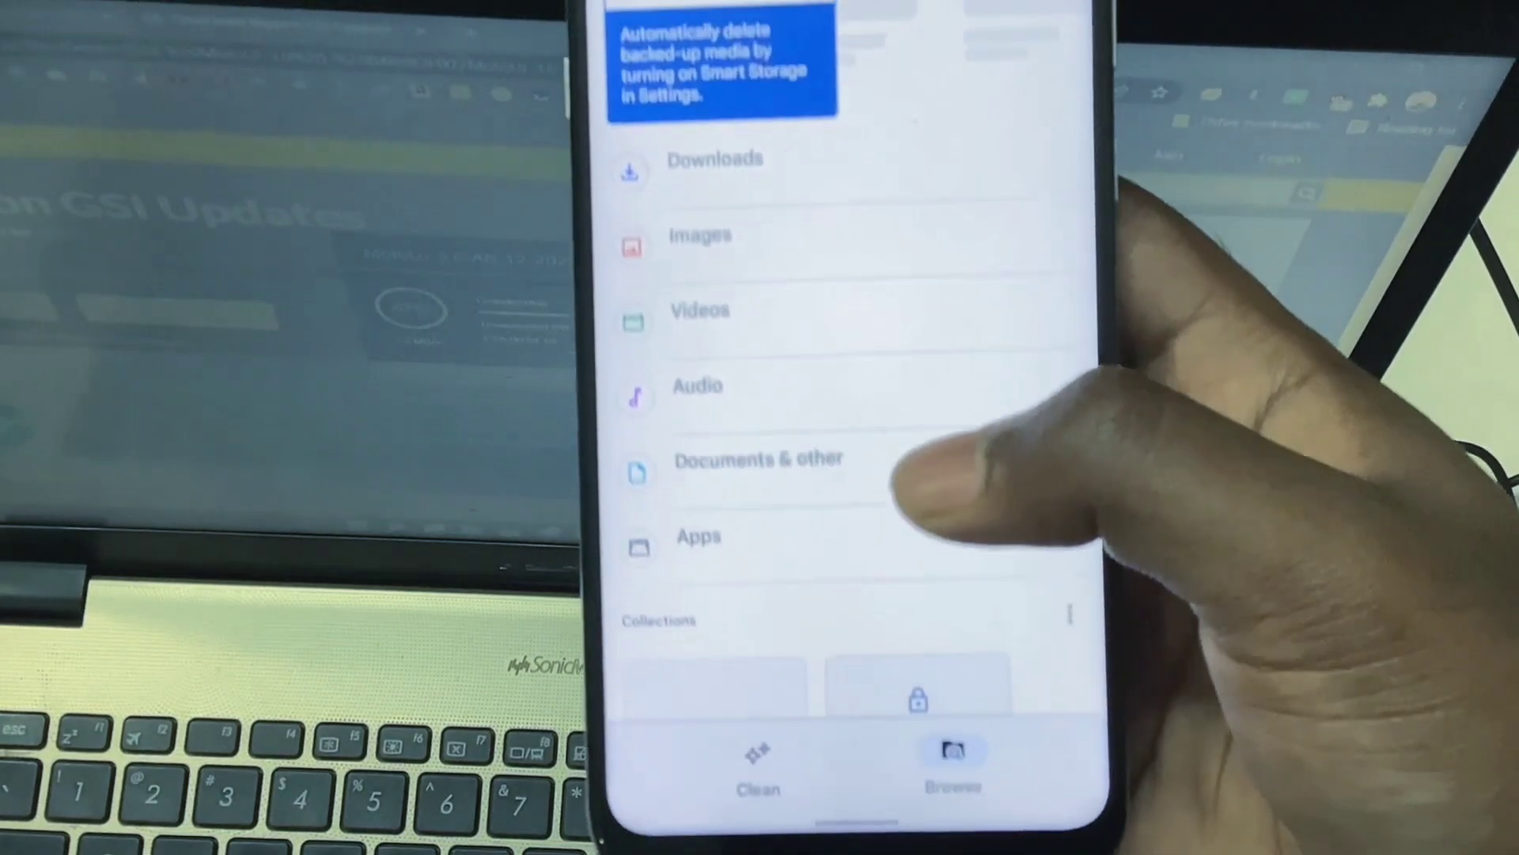
pyautogui.scroll(-3)
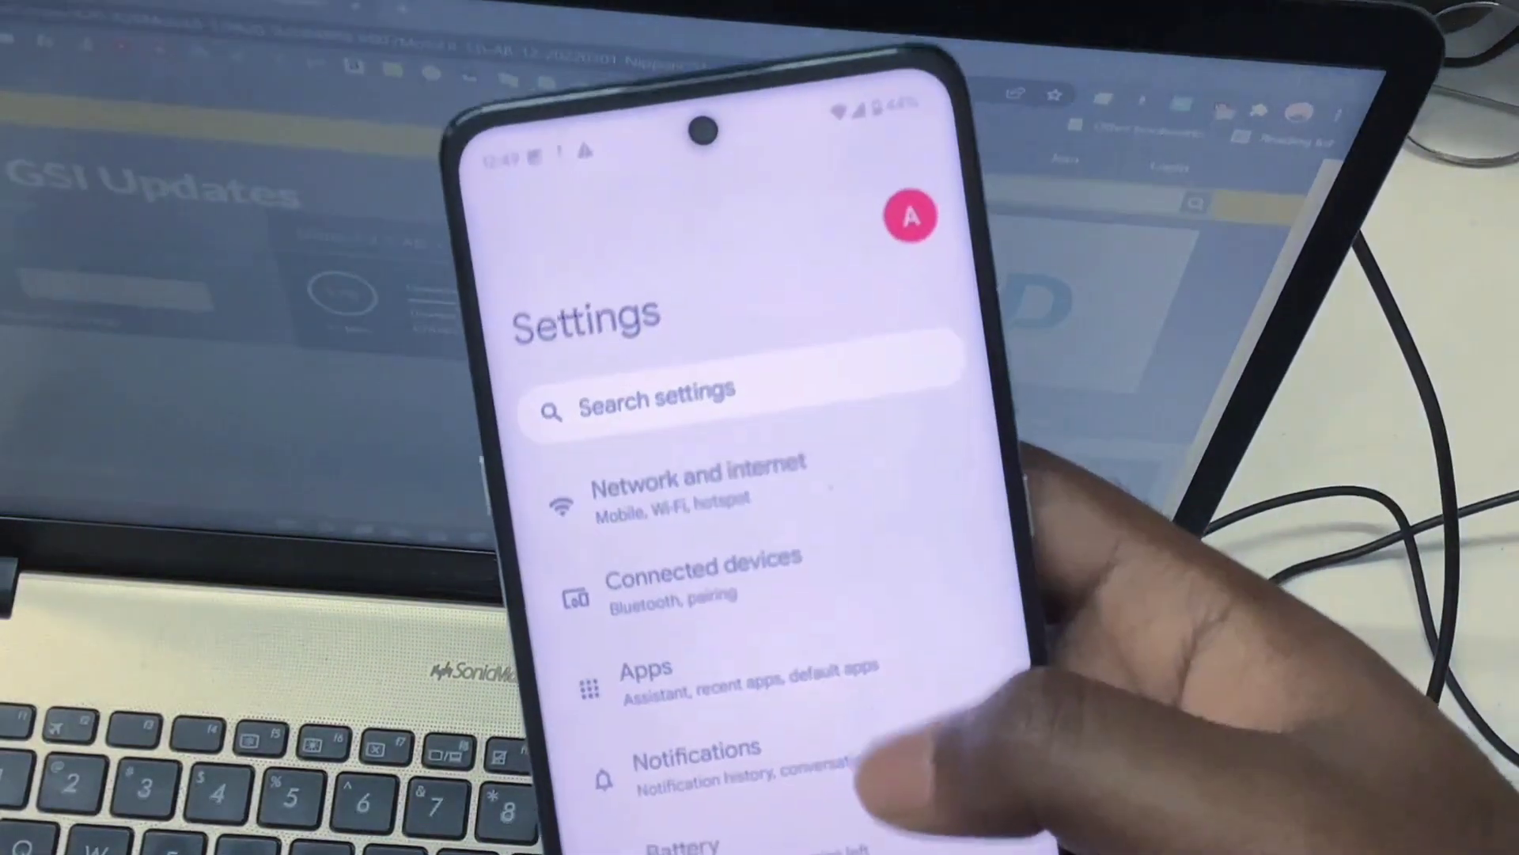
# Step: Review the SIM's mobile data settings under Network and internet, then the About phone Android version
pyautogui.click(702, 479)
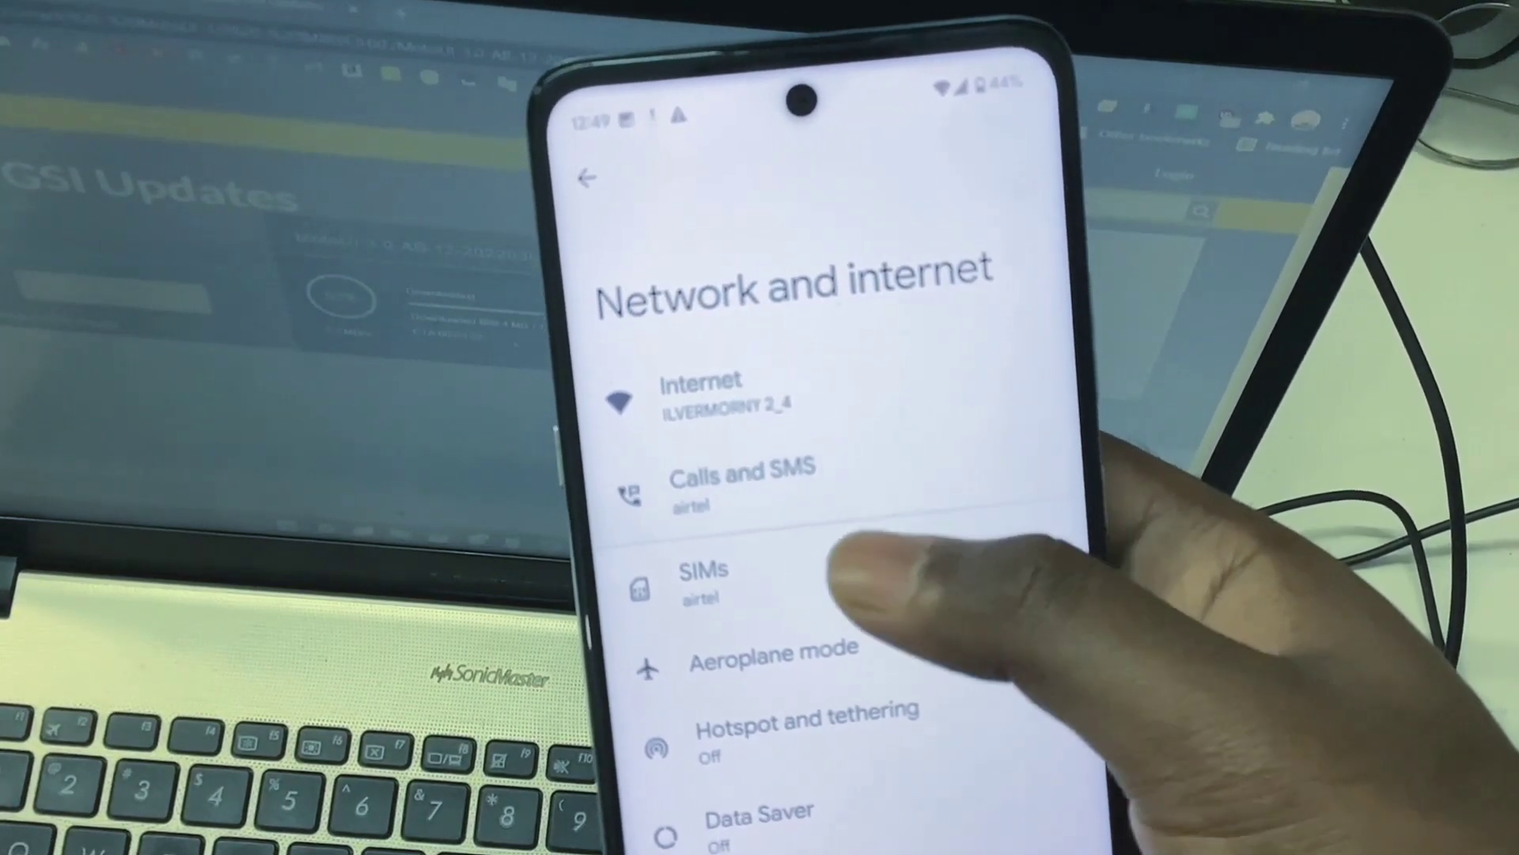
pyautogui.click(702, 581)
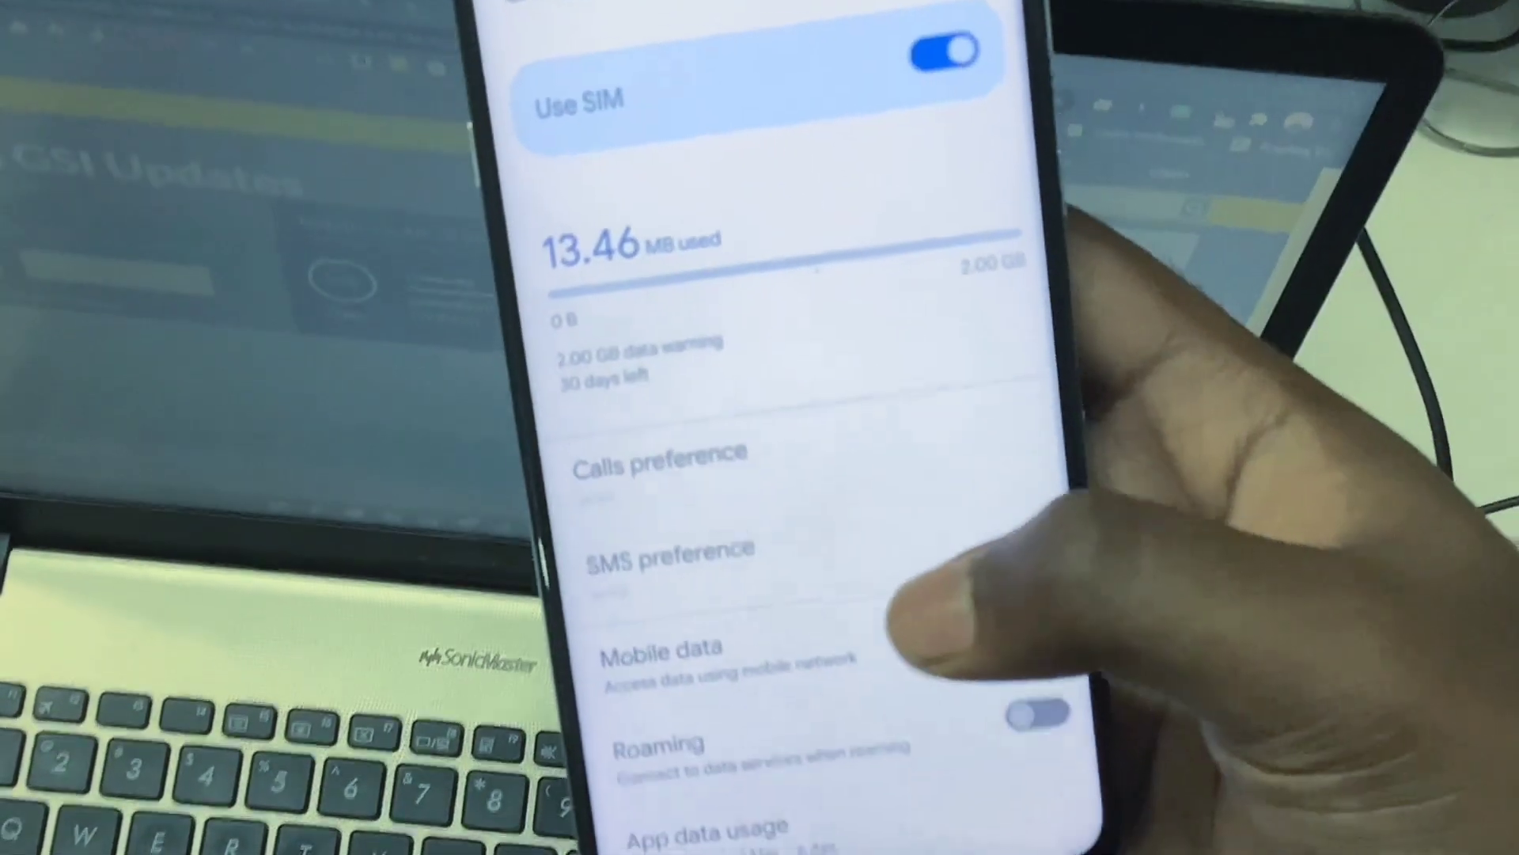
pyautogui.scroll(-3)
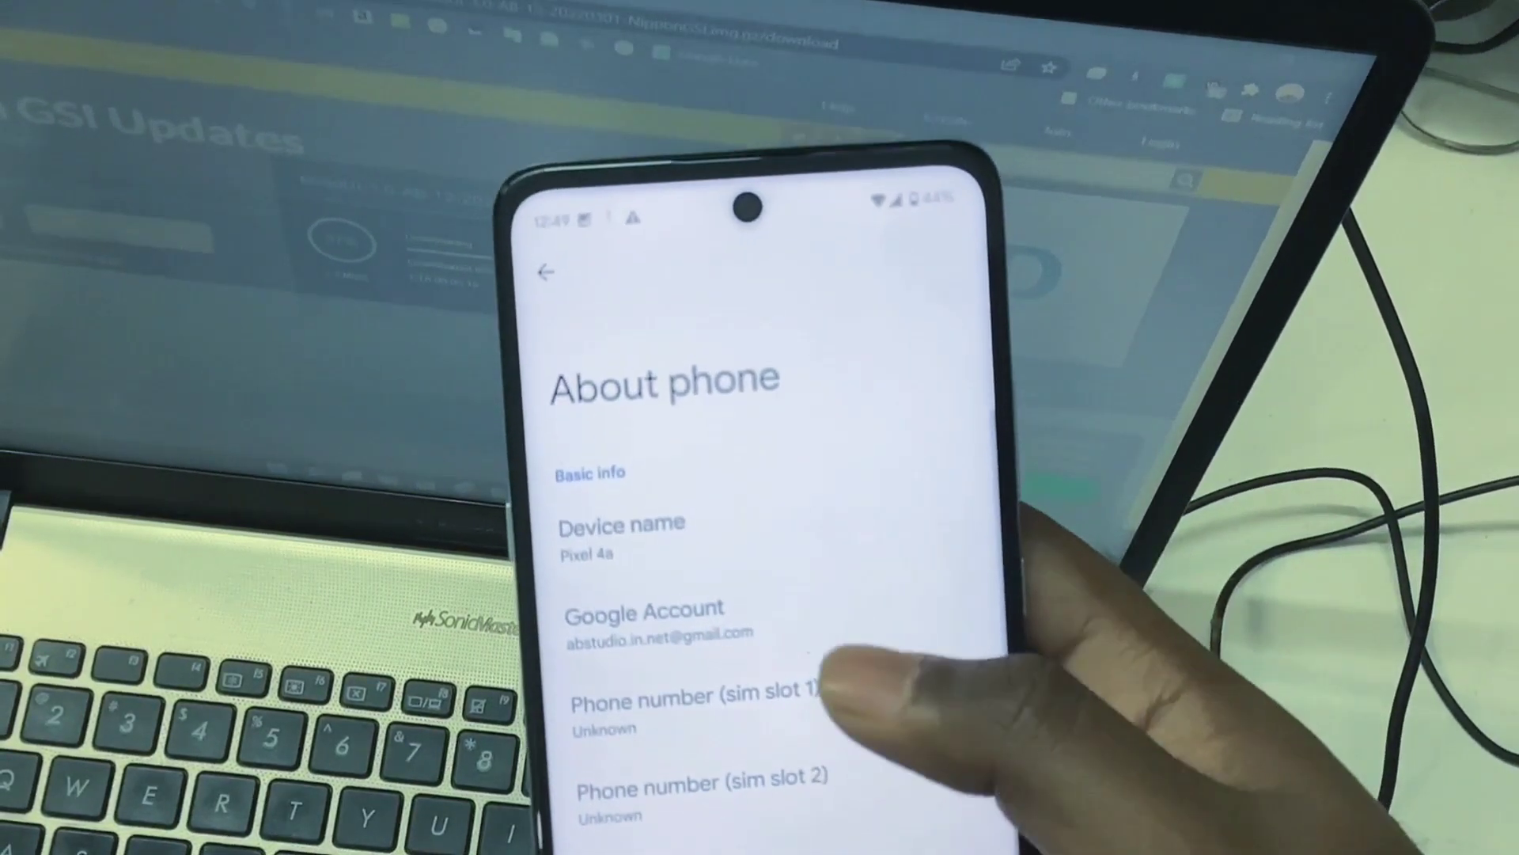
pyautogui.scroll(-3)
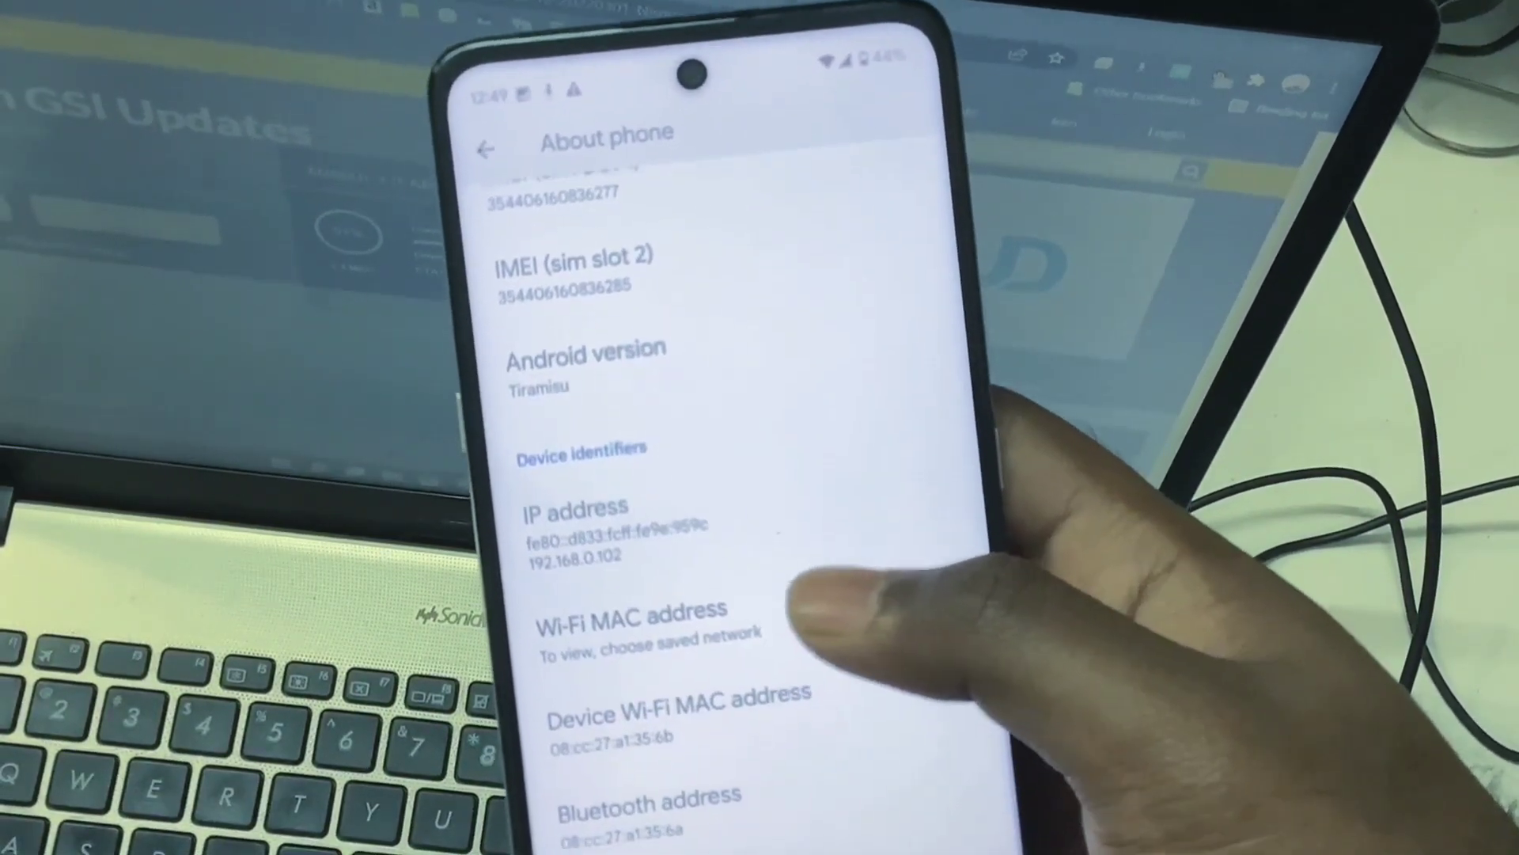